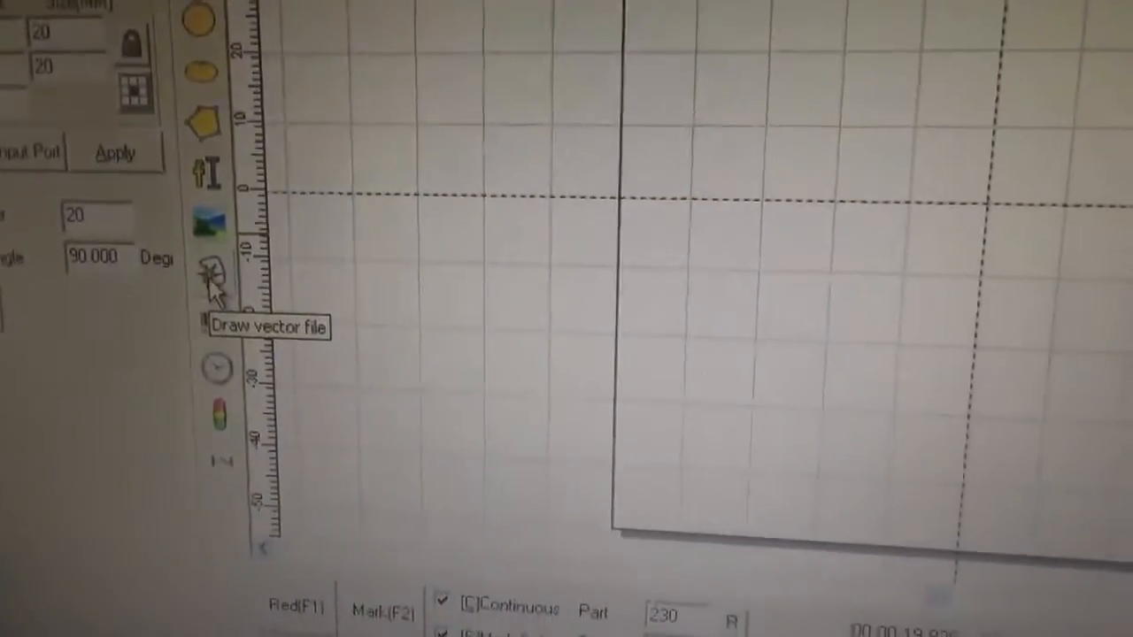
Begin a vector file import and browse to the removable drive E:
{"action": "left_click", "coordinate": [217, 278]}
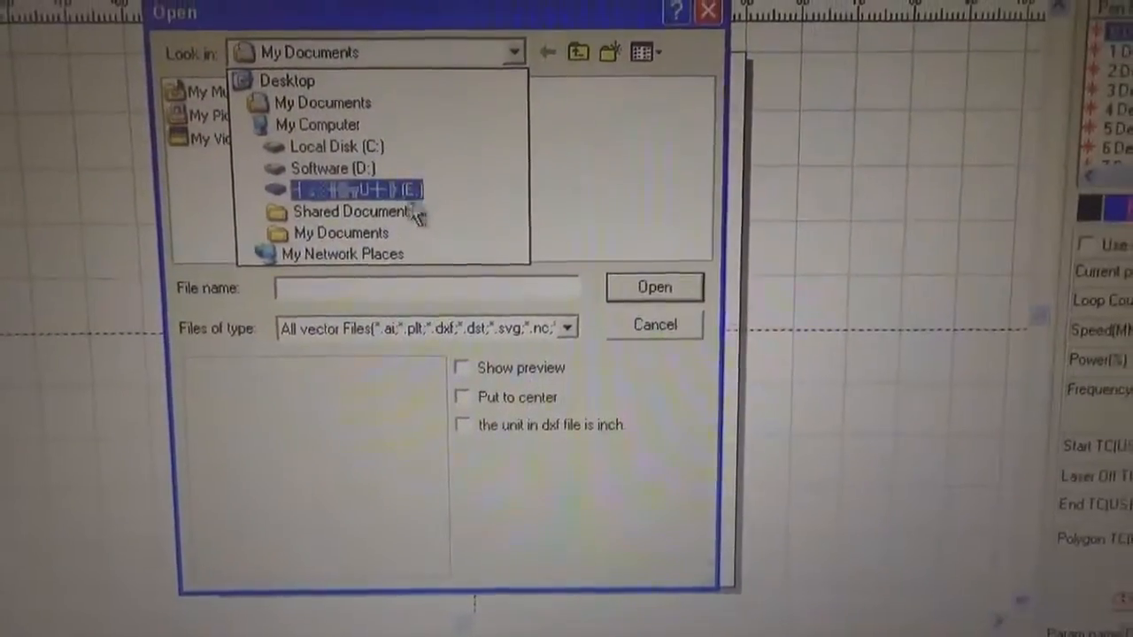
{"action": "left_click", "coordinate": [358, 188]}
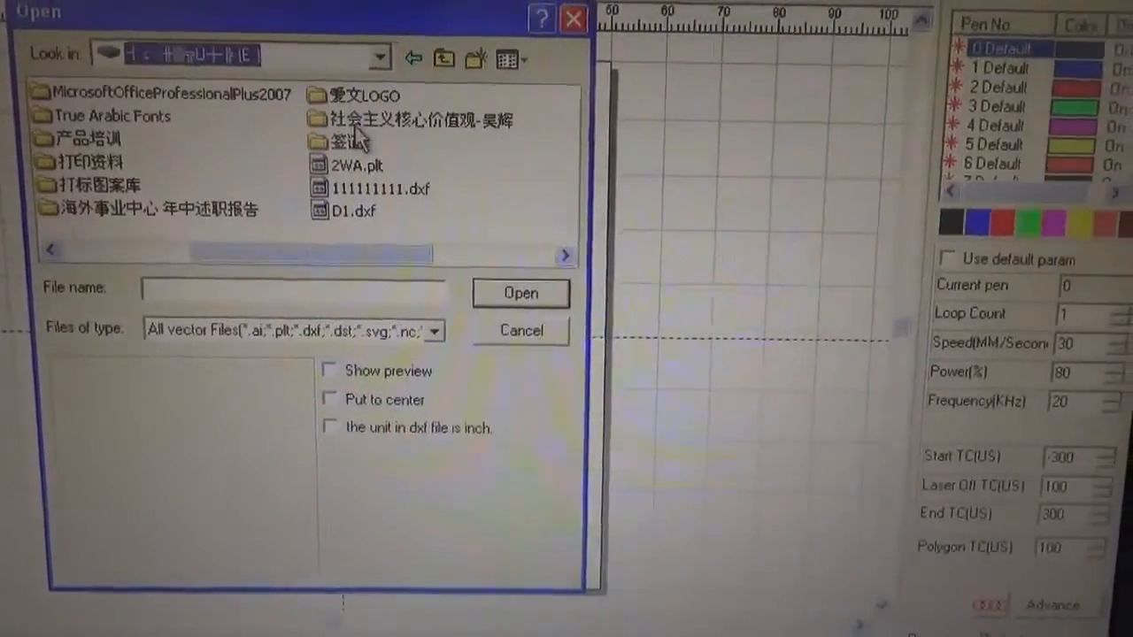
Import 1.1.plt from the LOGO folder with preview enabled onto the canvas
{"action": "double_click", "coordinate": [363, 95]}
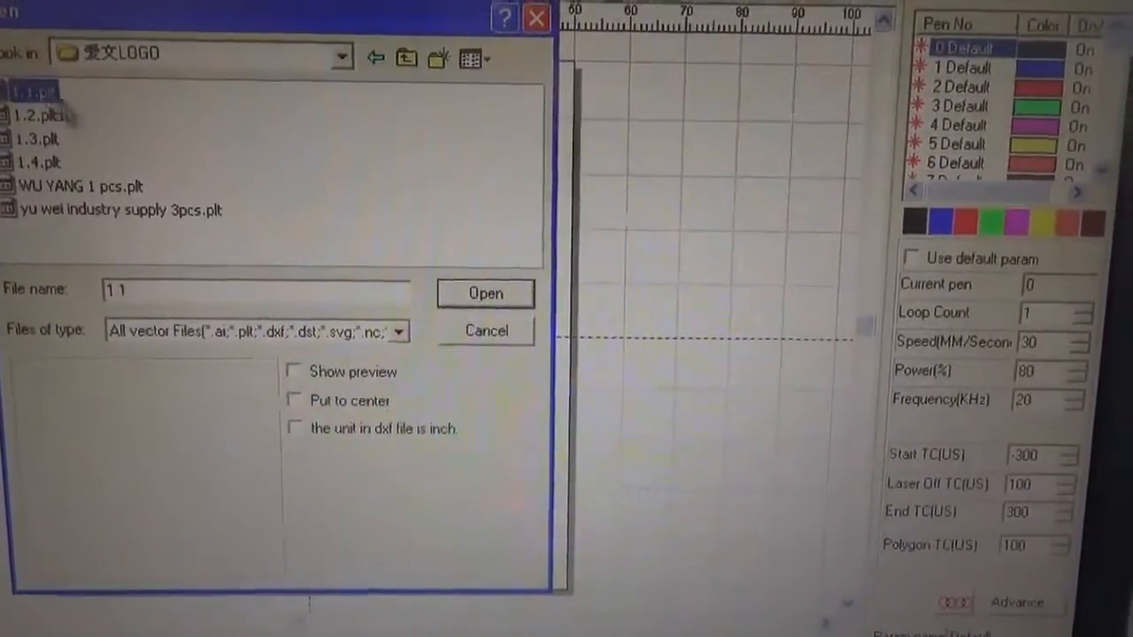
{"action": "left_click", "coordinate": [295, 371]}
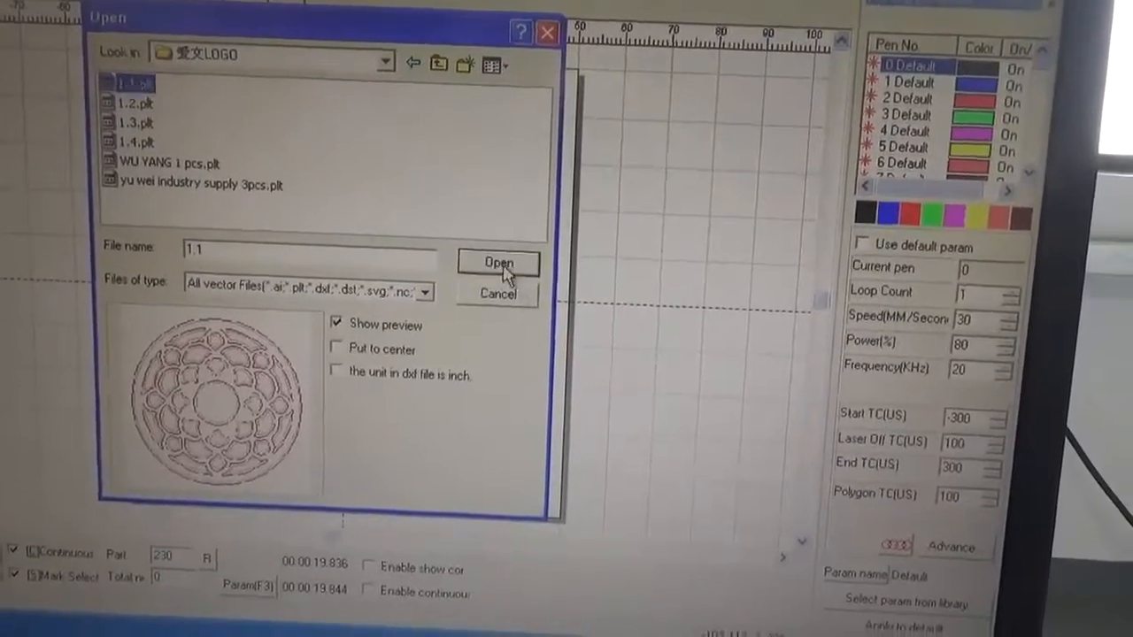
{"action": "left_click", "coordinate": [499, 263]}
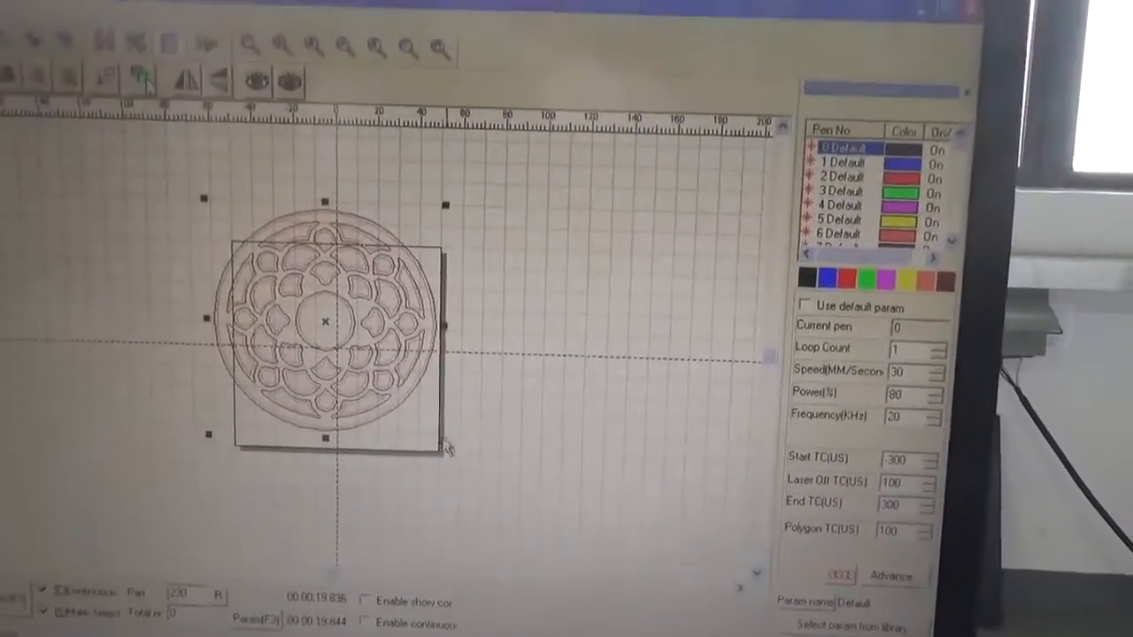